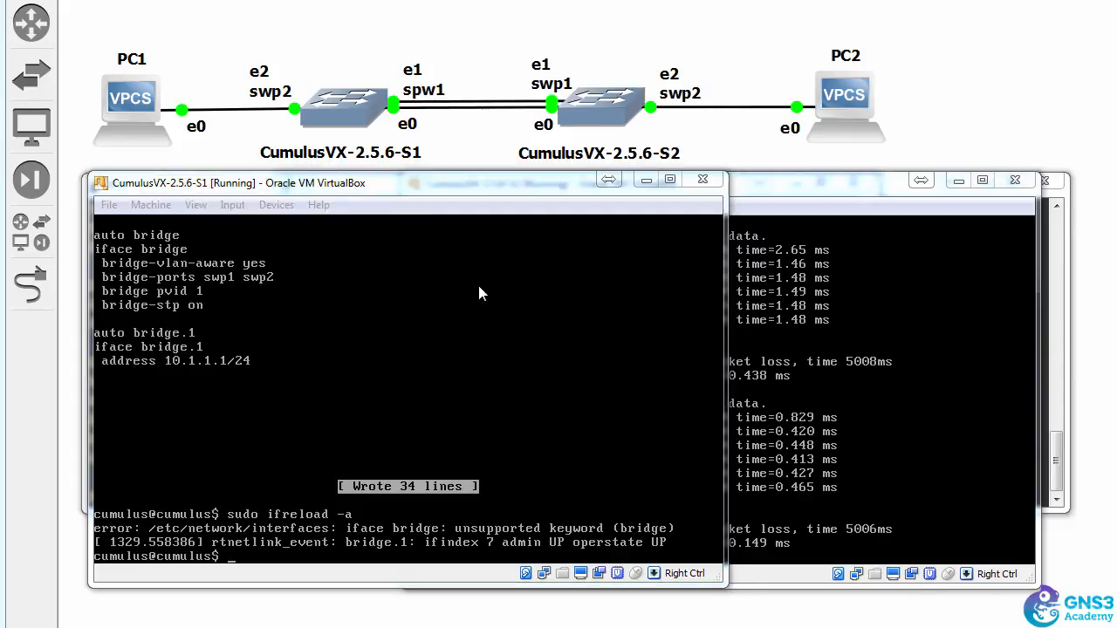
mouse_move(452, 488)
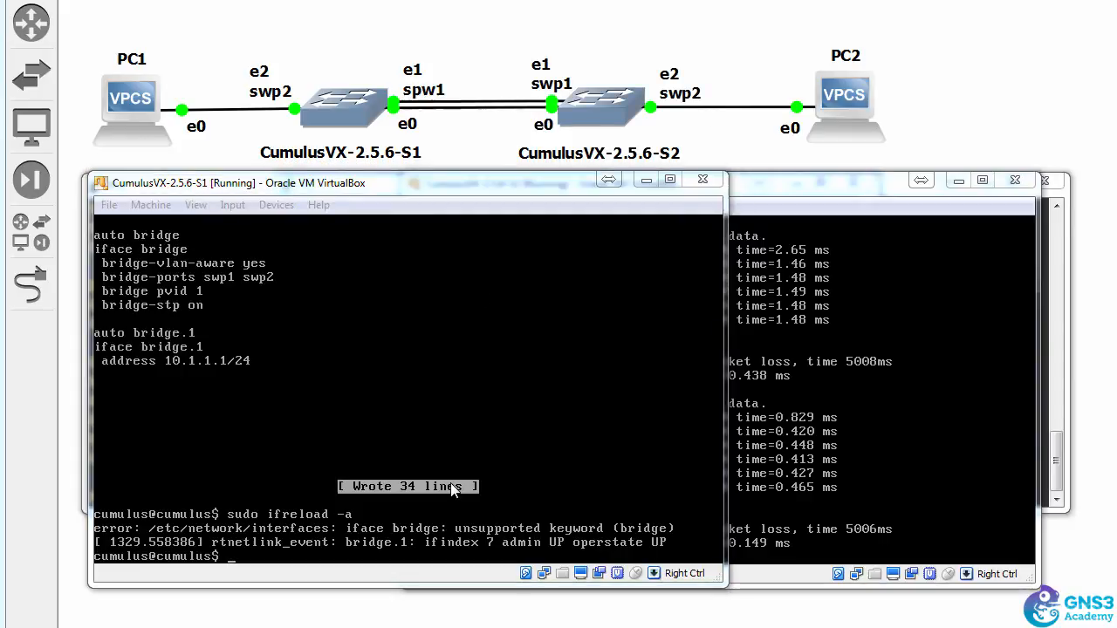
Run sudo ifreload -a on S1 and see the unsupported bridge keyword error
type("sudo ifreload -a")
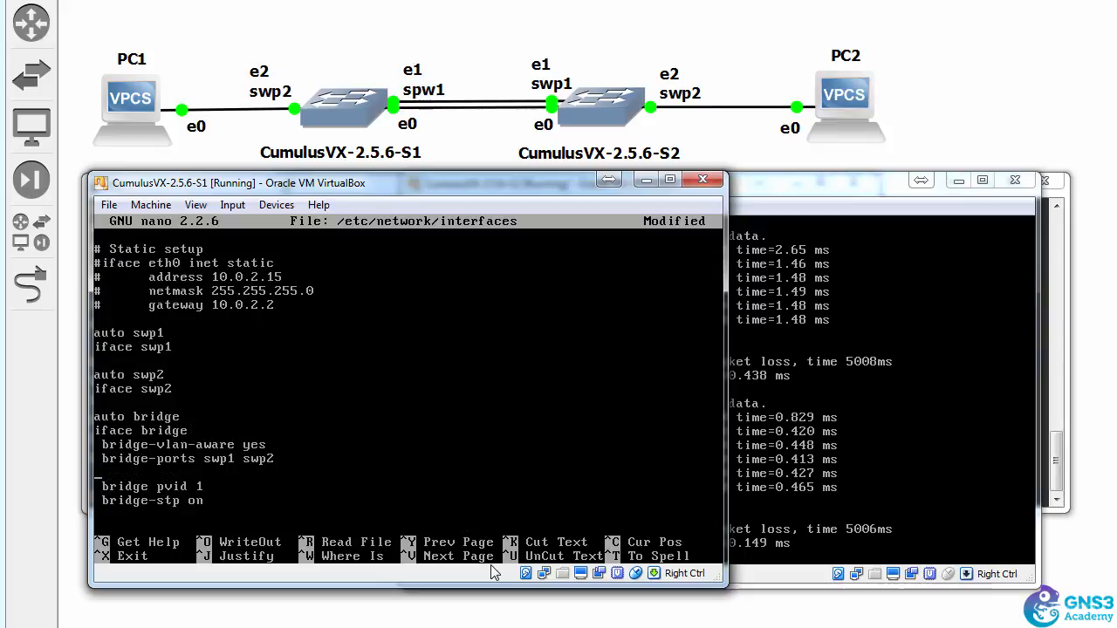
Add bridge-vids 100 200 and bridge-access 100 under swp2 on S1, then save the file
type("bridge-vids 100 200")
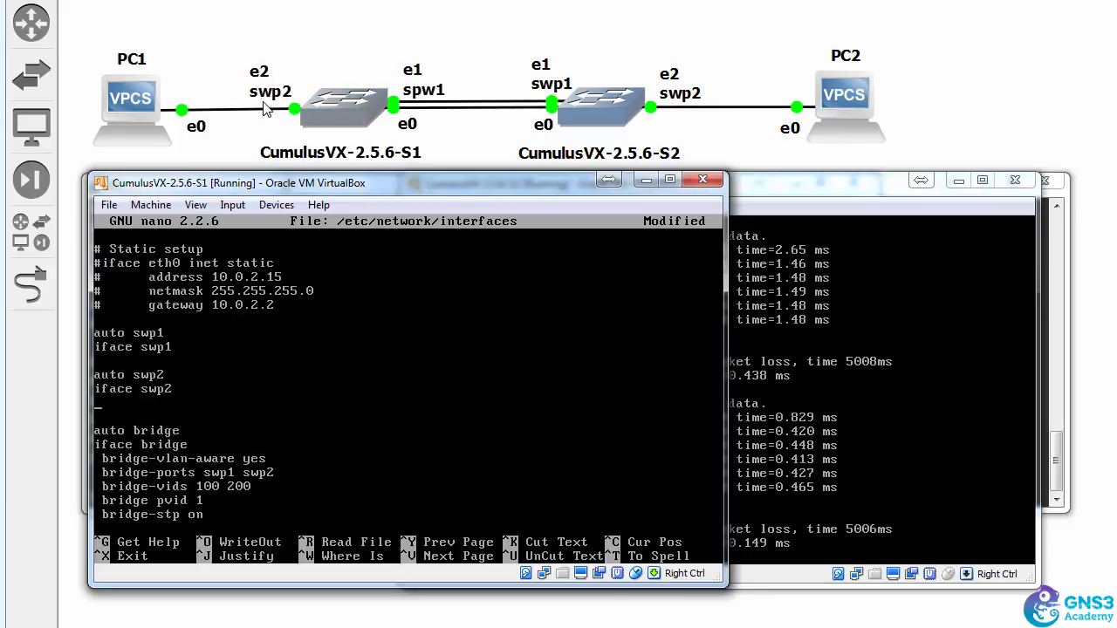
mouse_move(265, 108)
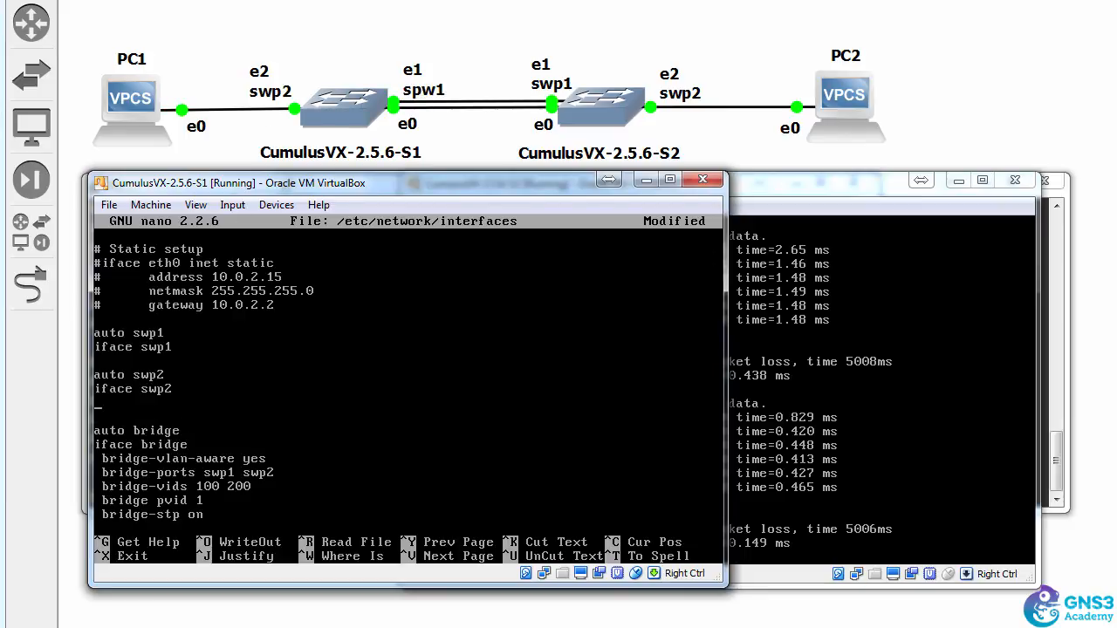
type("bridge-access 100")
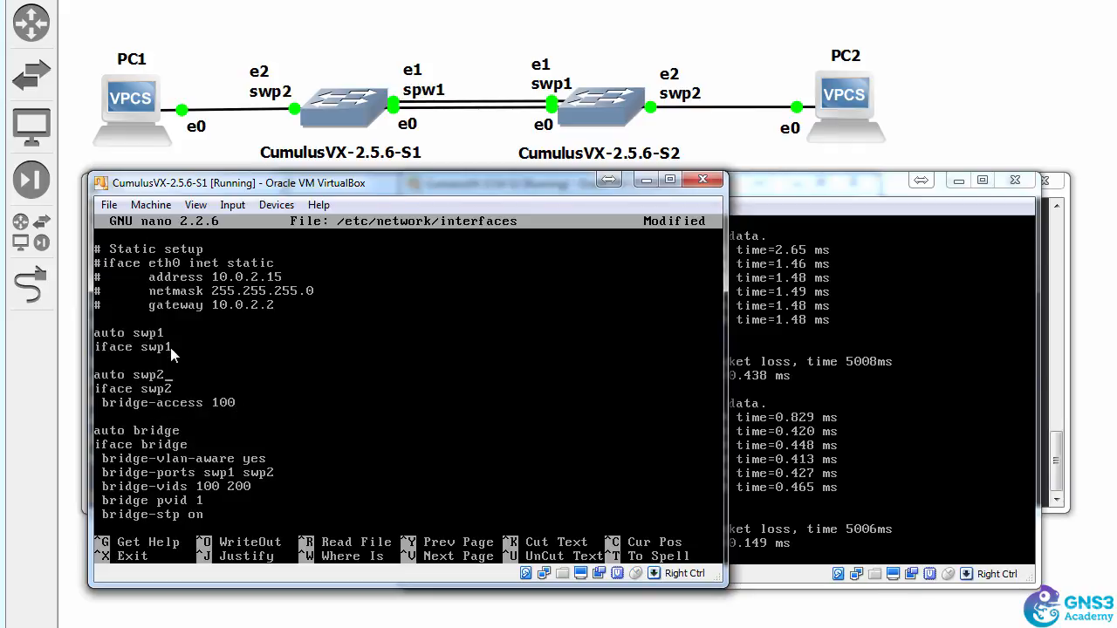
mouse_move(175, 360)
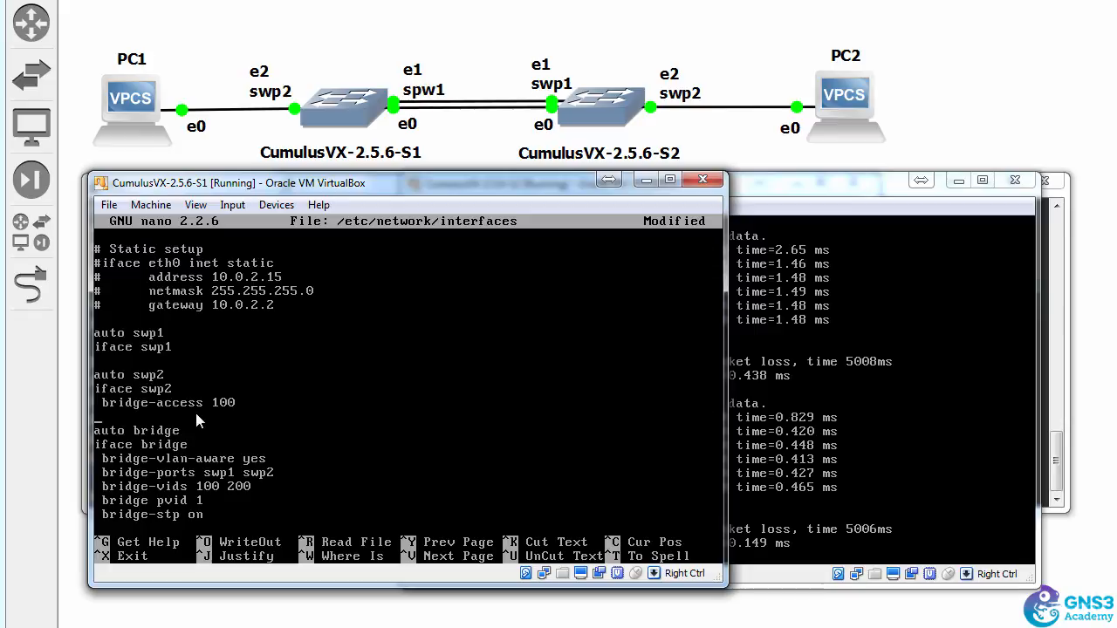
key("ctrl+o")
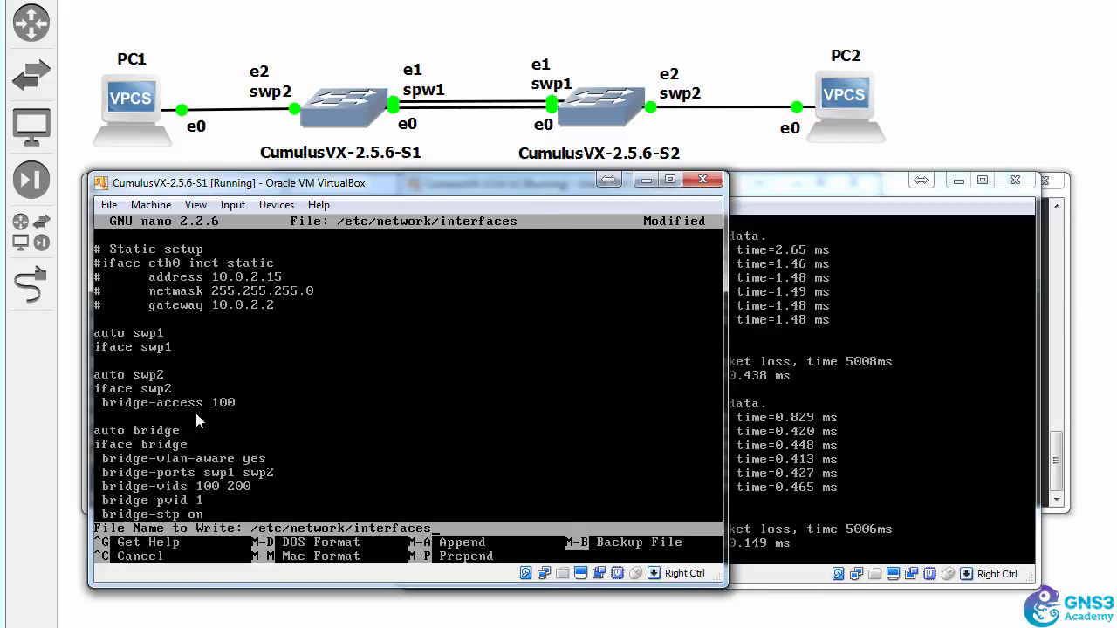
key("Enter")
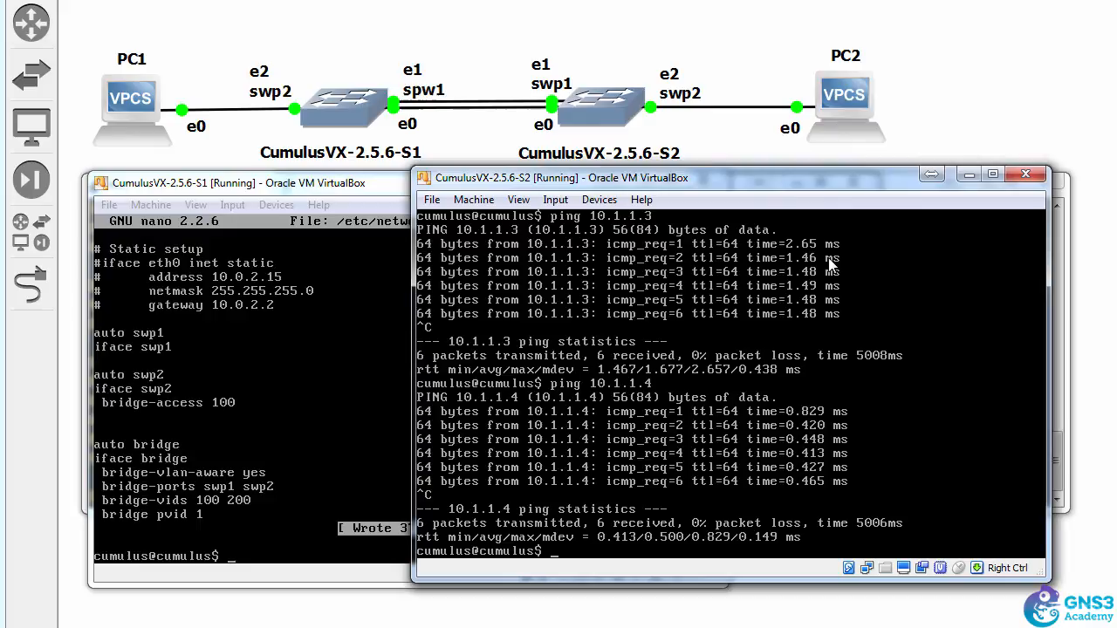
Edit S2's /etc/network/interfaces with swp2 access VLAN 100 and bridge-vids 100 200, and save it
type("sudo nano /etc/network/interfaces")
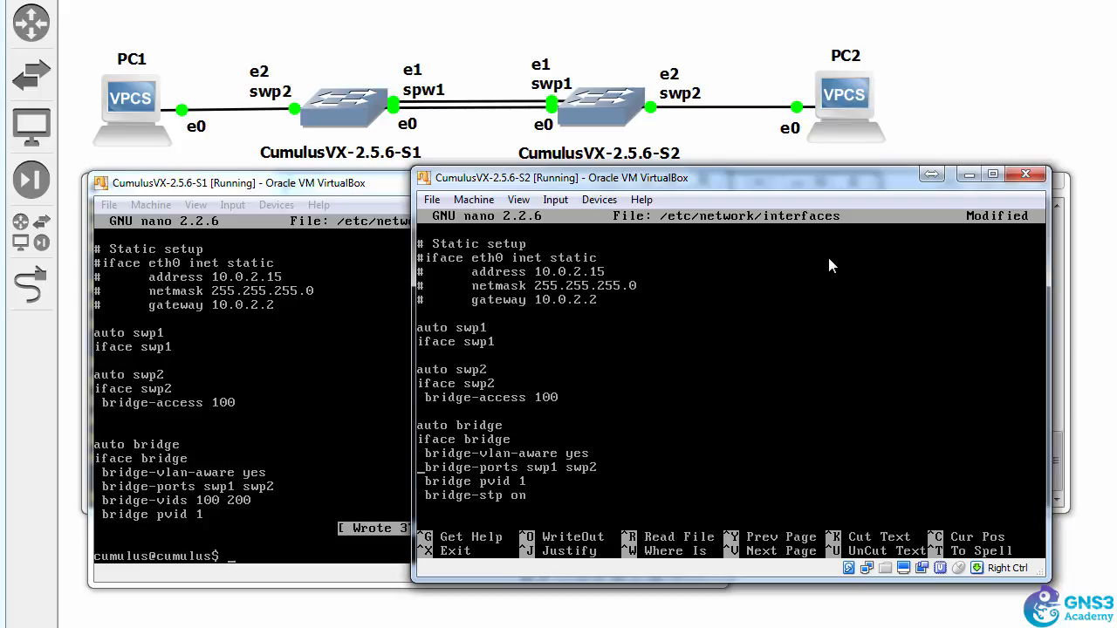
type("bridge-vids")
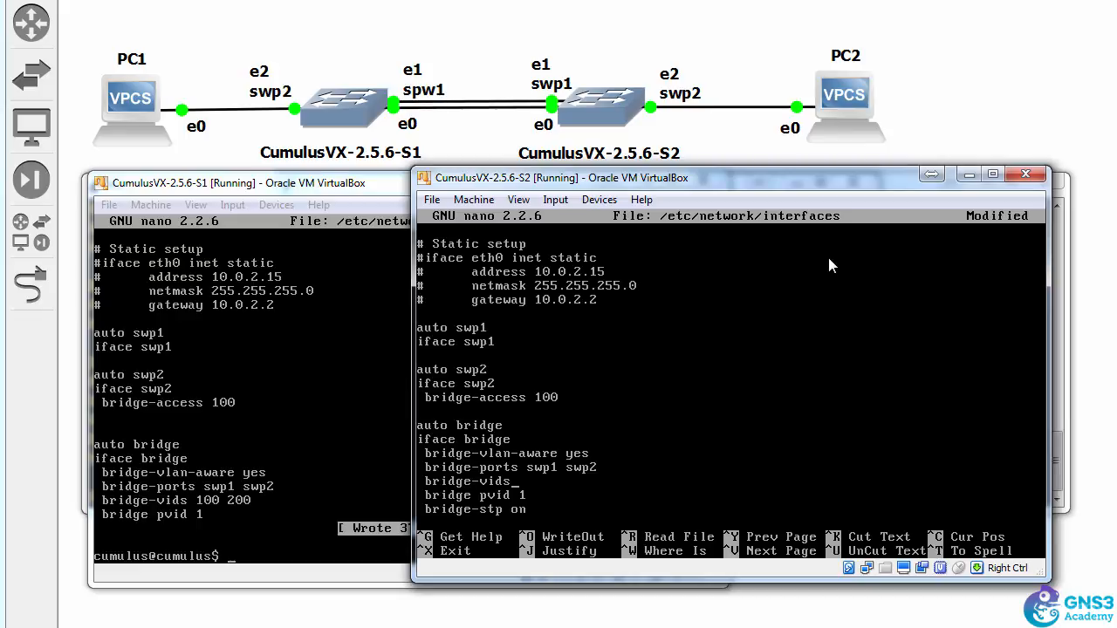
type("100 200")
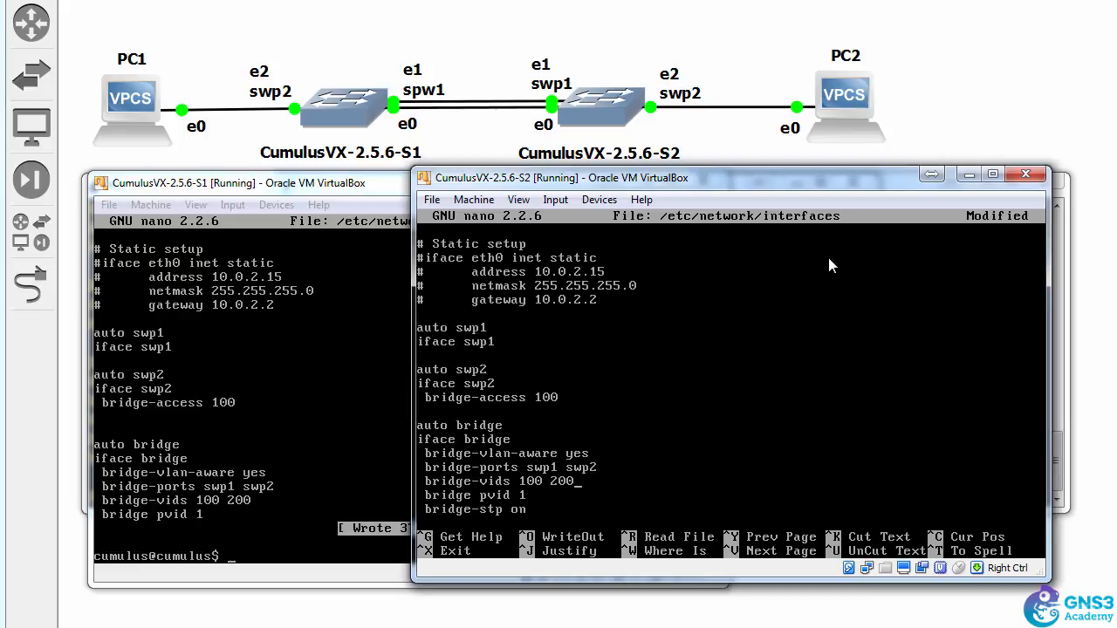
key("ctrl+o")
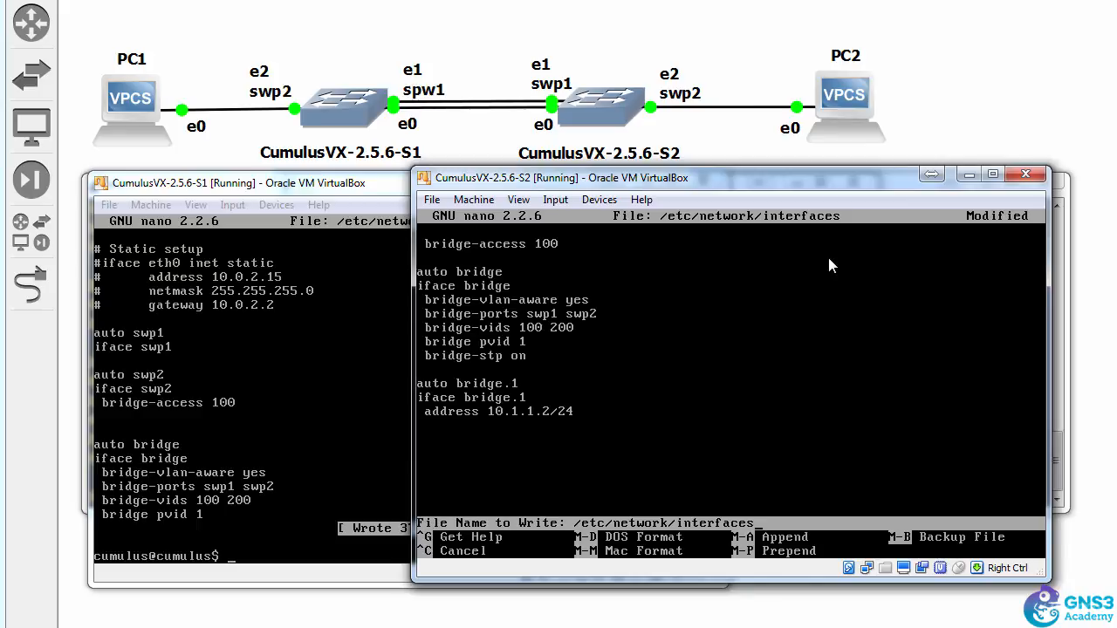
key("Enter")
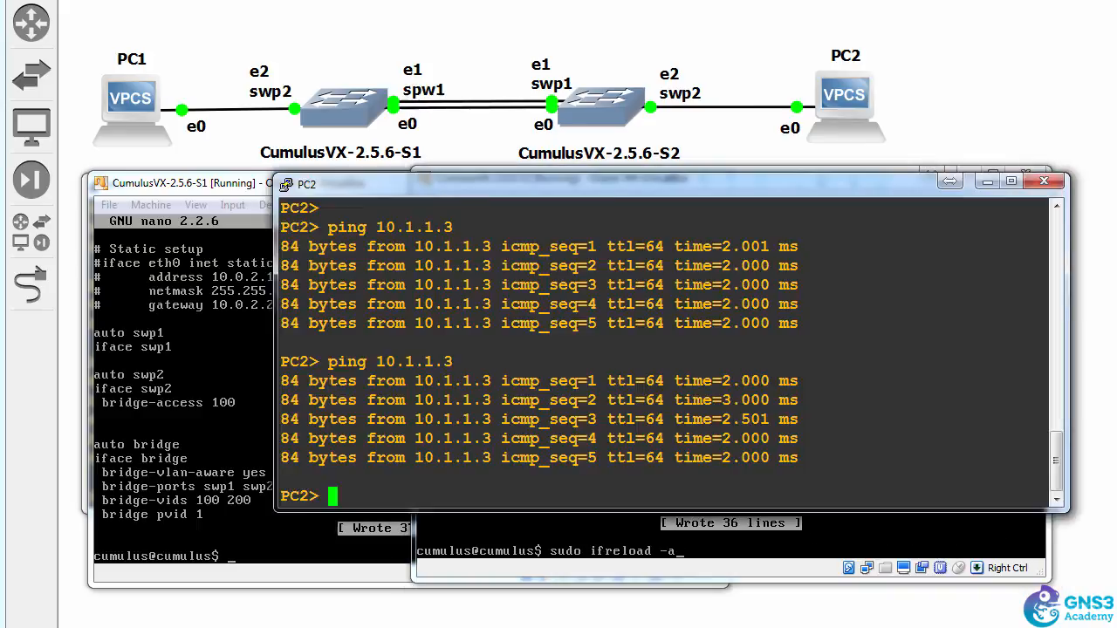
Ping 10.1.1.3 from the PC consoles to check reachability after S2's reload
type("ping 10.1.1.3")
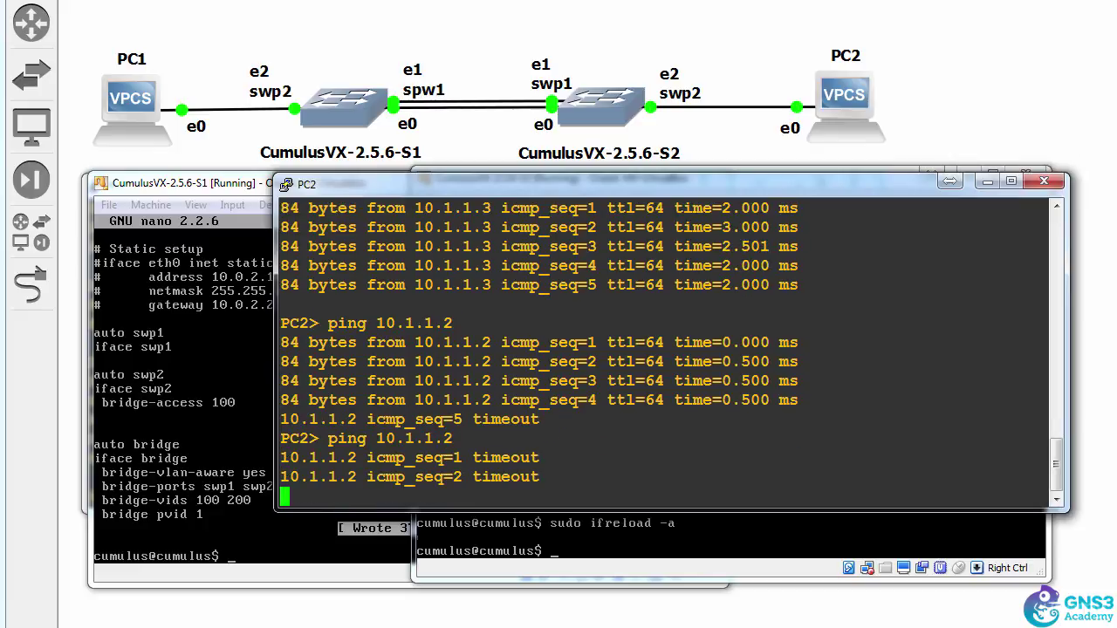
type("ping 10.1.1.3")
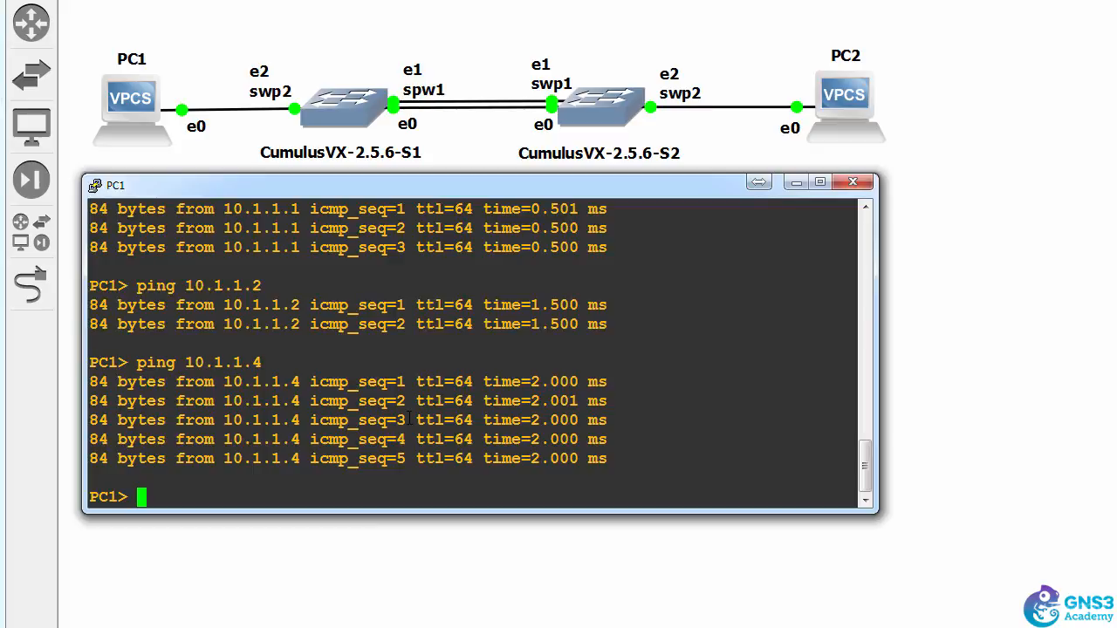
Address PC1 as 10.1.100.3/24 gateway 10.1.100.1 and PC2 as 10.1.100.4/24
type("ip")
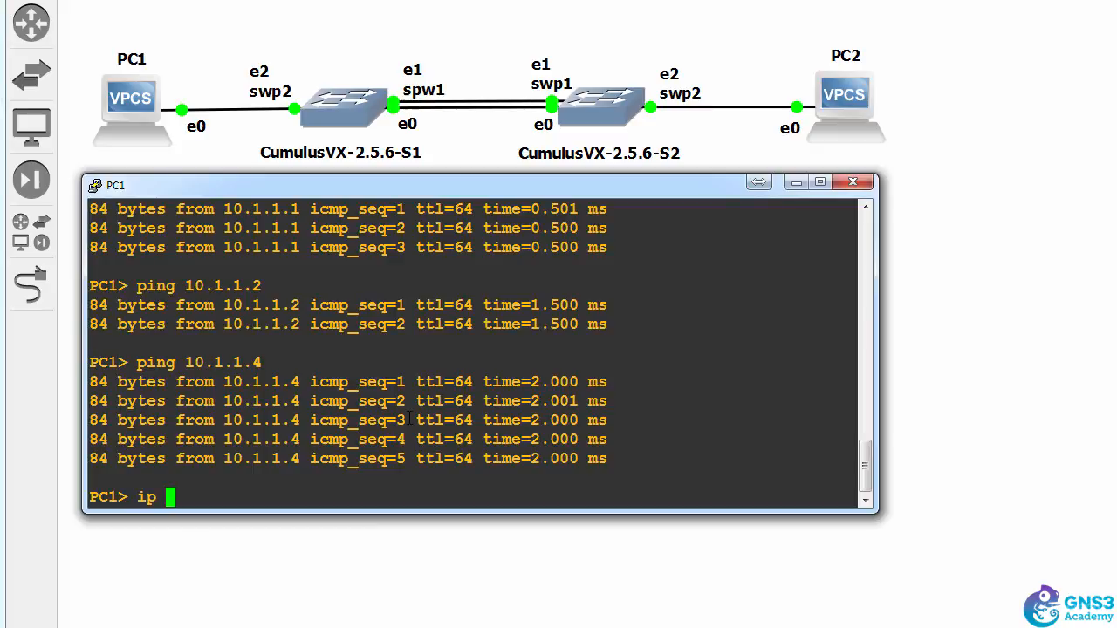
type("100")
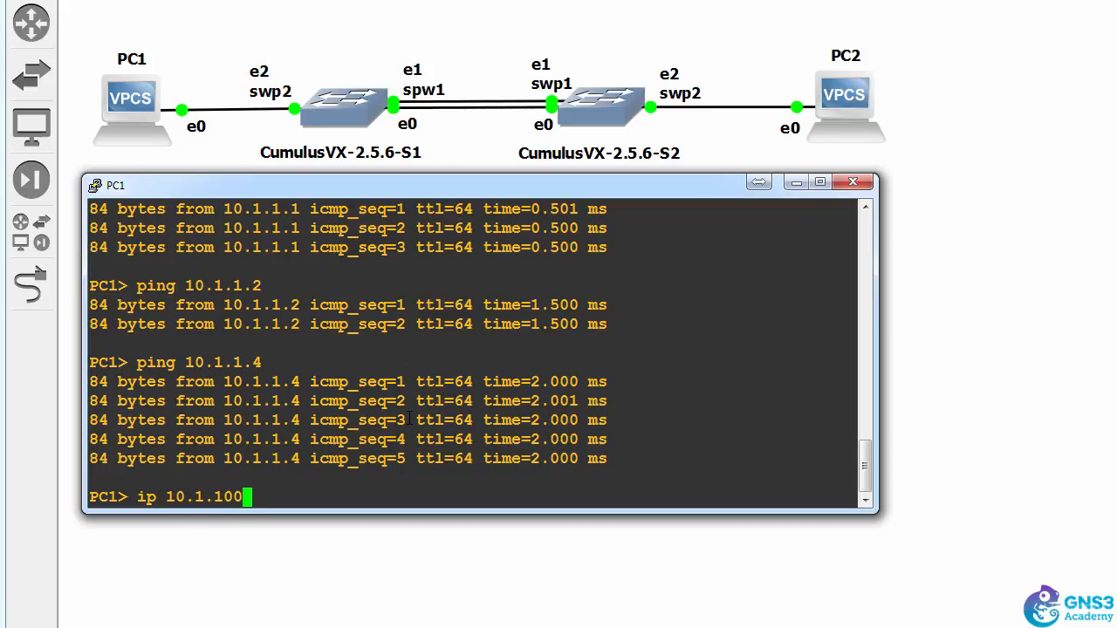
type(".3 255.25")
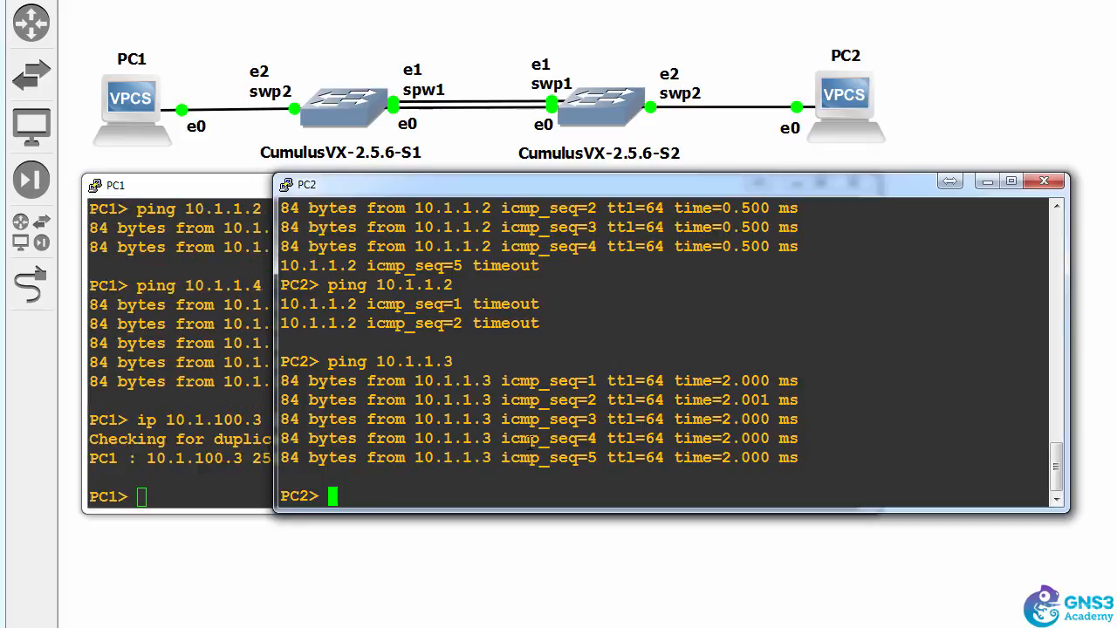
type("ip 10")
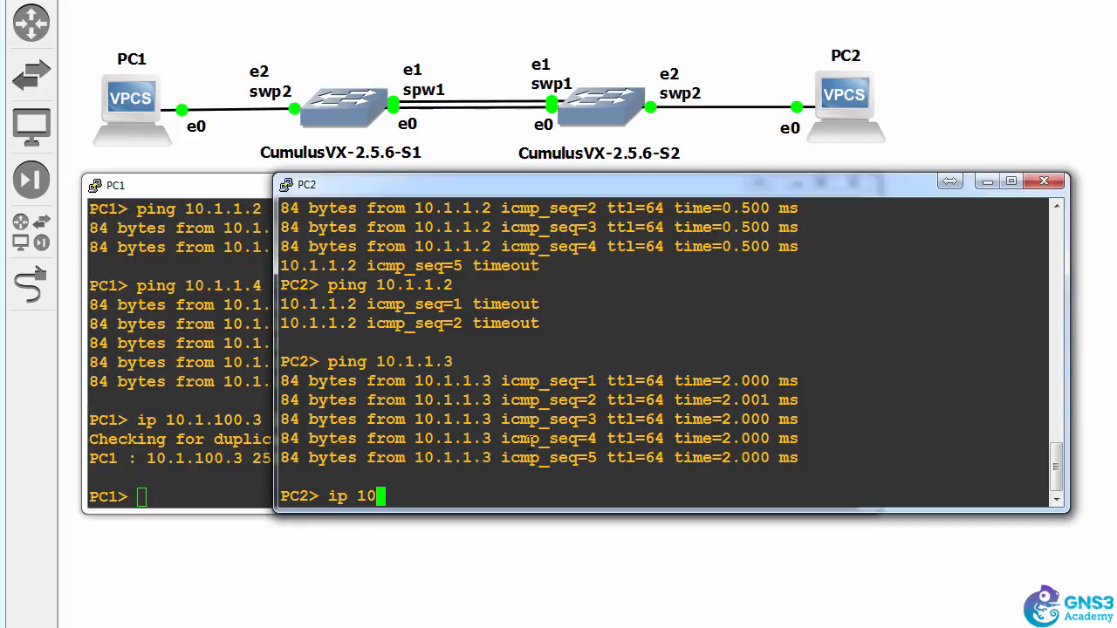
type(".1.100.4 255.255.25")
left_click(180, 495)
type("ping")
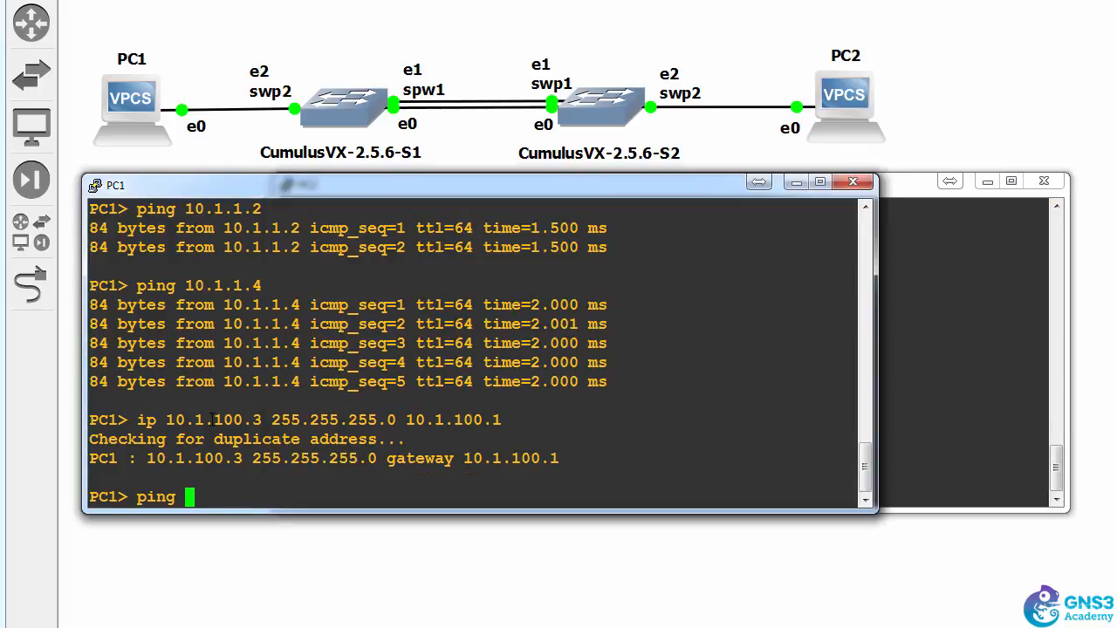
Ping 10.1.100.4 and 10.1.1.1 from PC1 to confirm VLAN 100 reachability
type("10.1.100.")
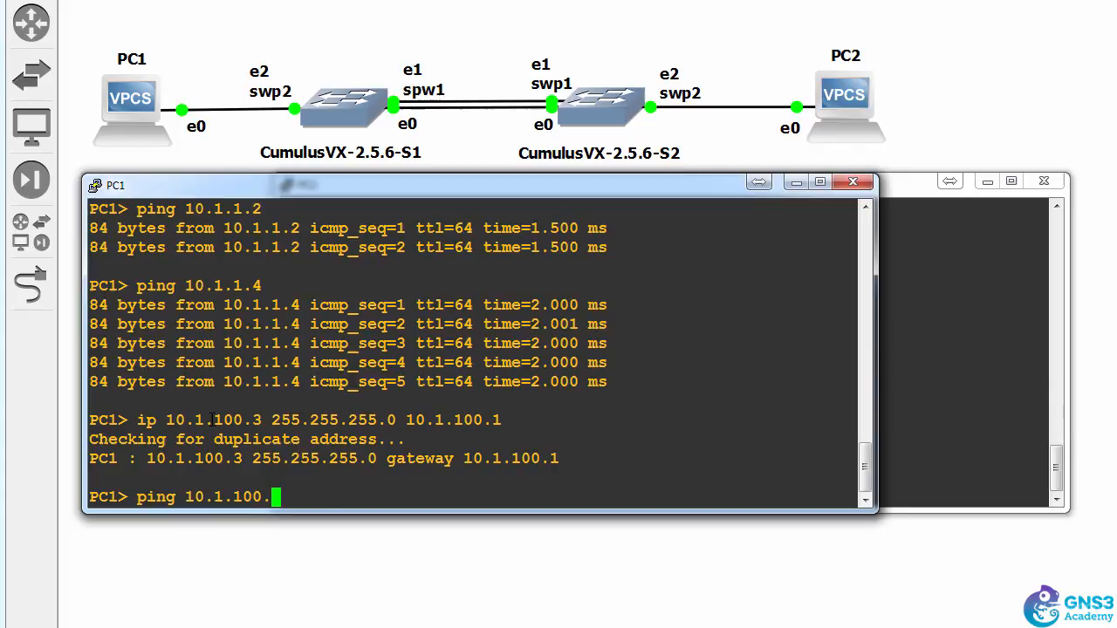
key("Return")
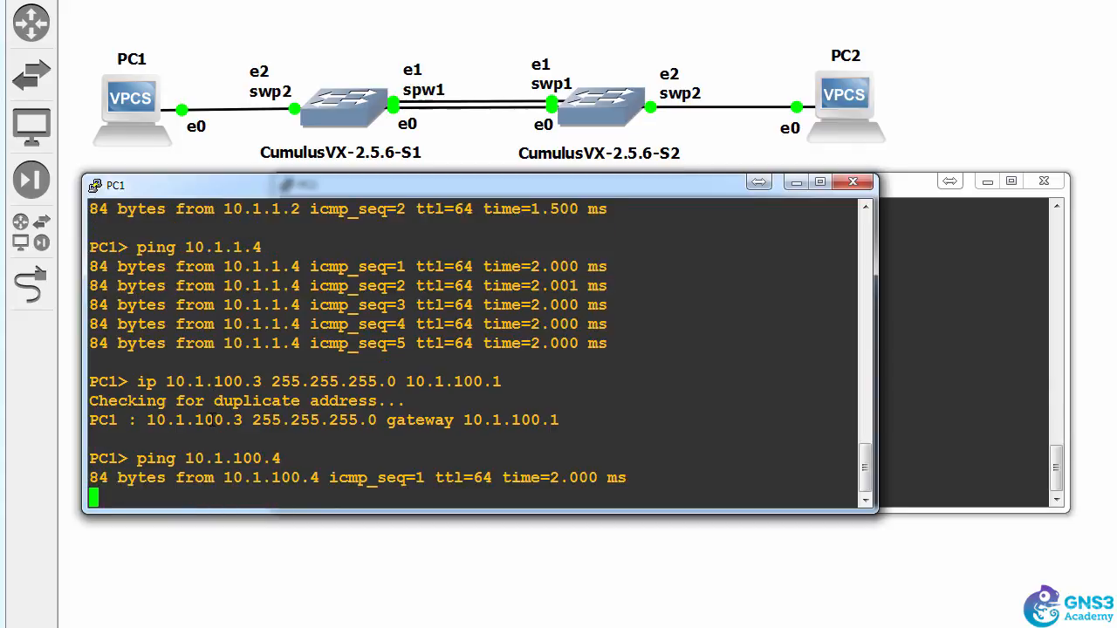
type("p")
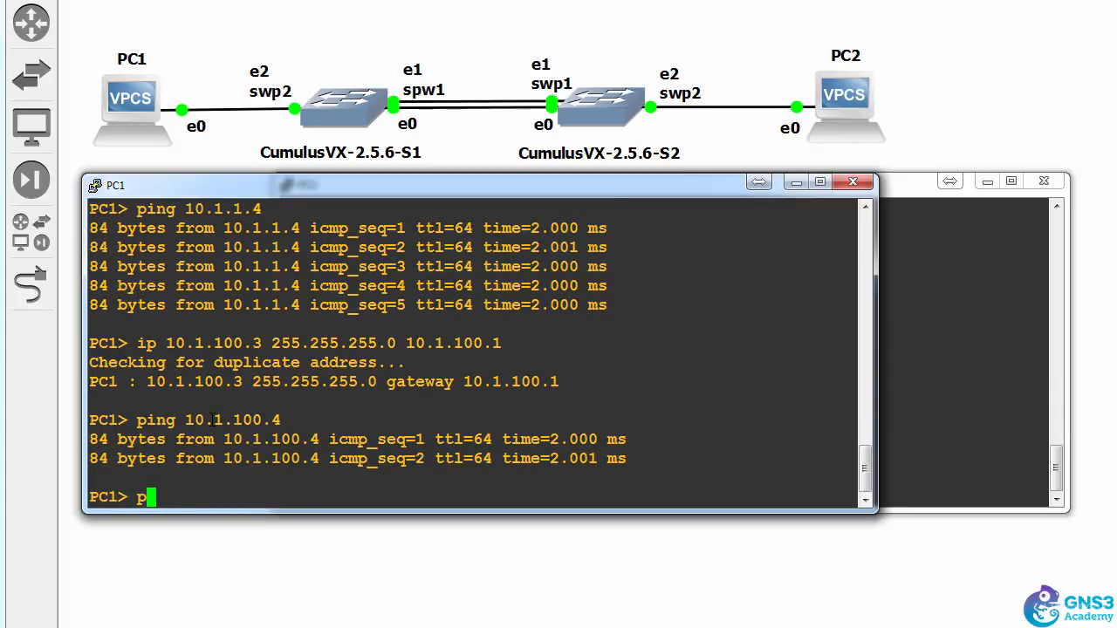
type("ing 10.1.1.1")
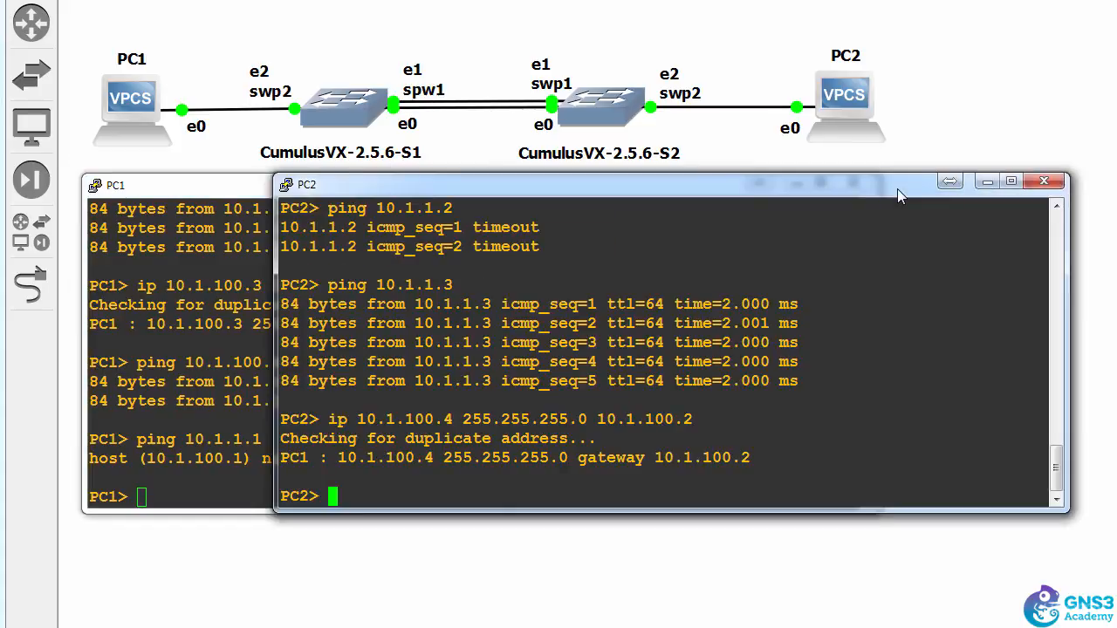
Ping 10.1.1.1 from PC2 to test whether switch S1's VLAN 1 address answers
type("ping 10.1.100.3")
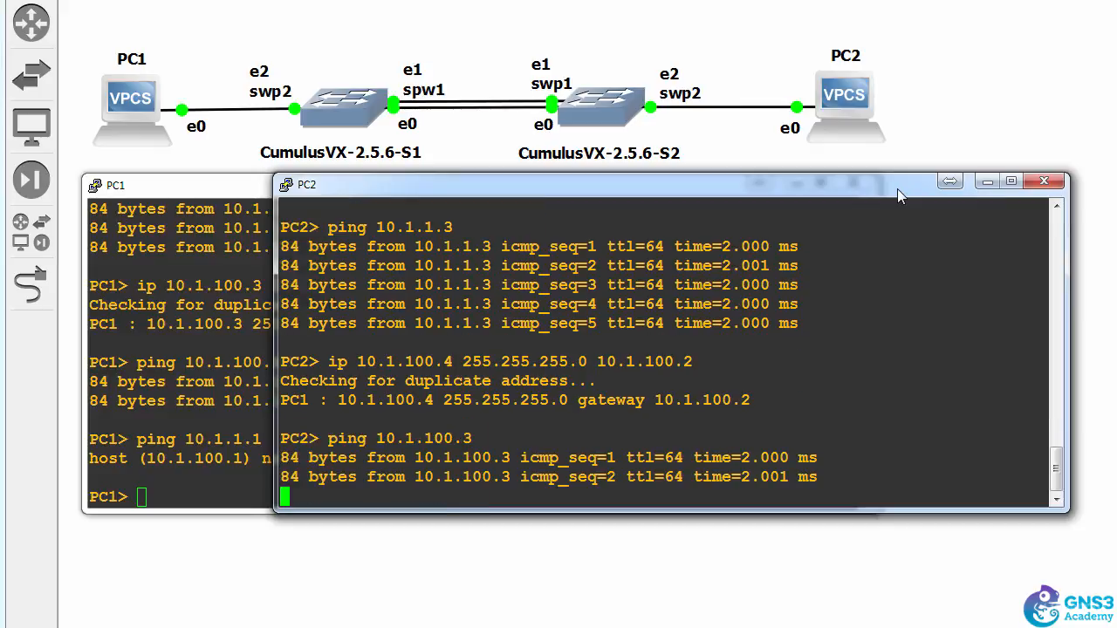
type("ping 10.1.1")
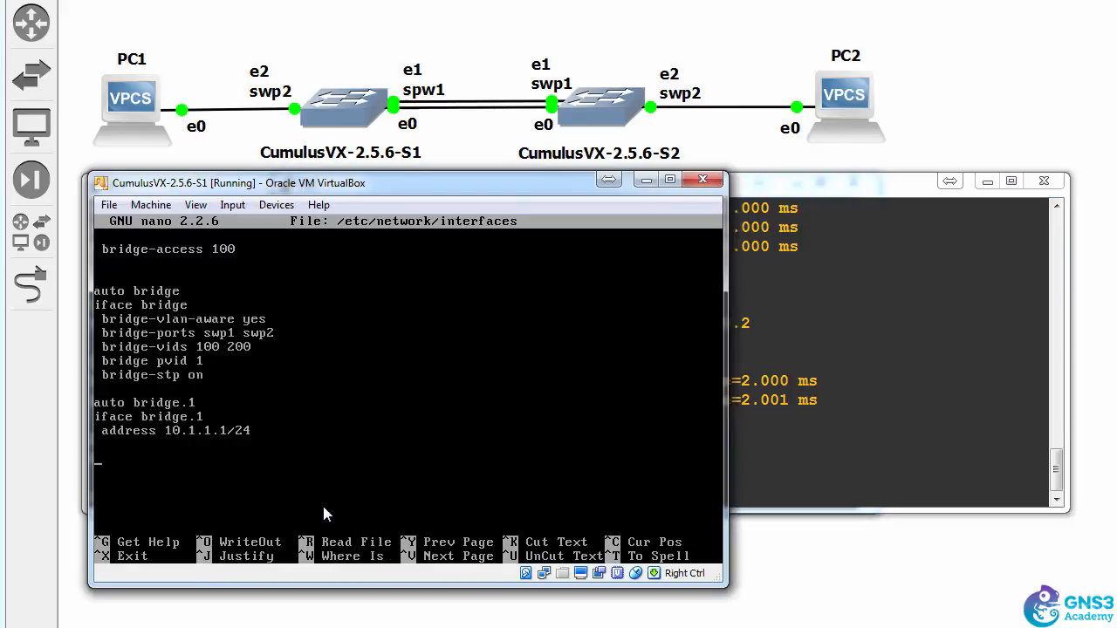
Define auto bridge.100 with address 10.1.100.1/24 in S1's interfaces file and save it
type("auto")
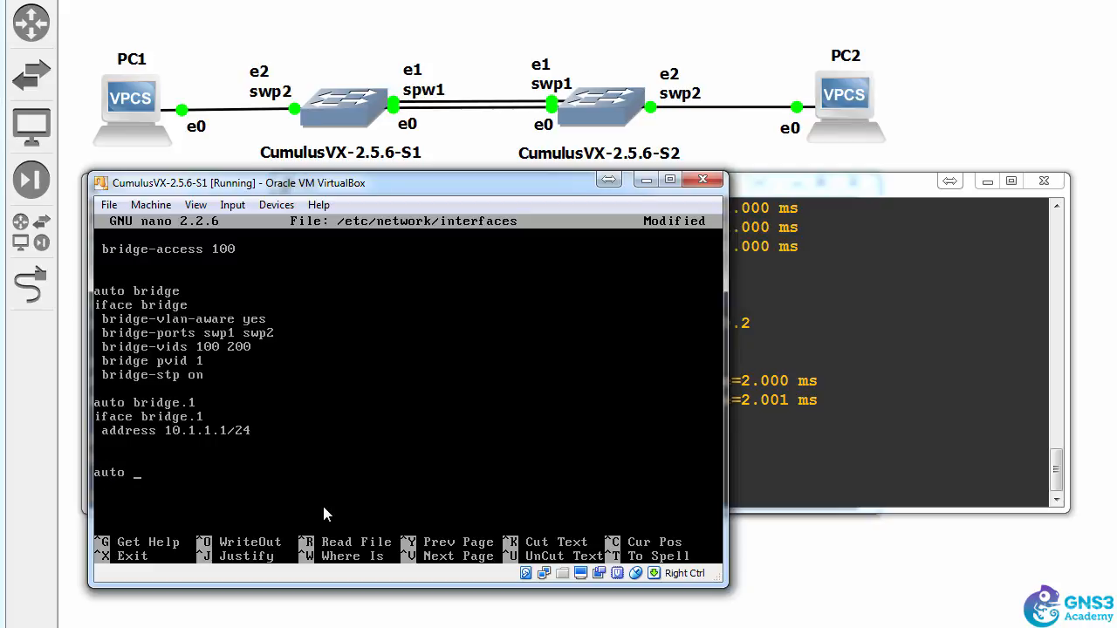
type("bridge.100")
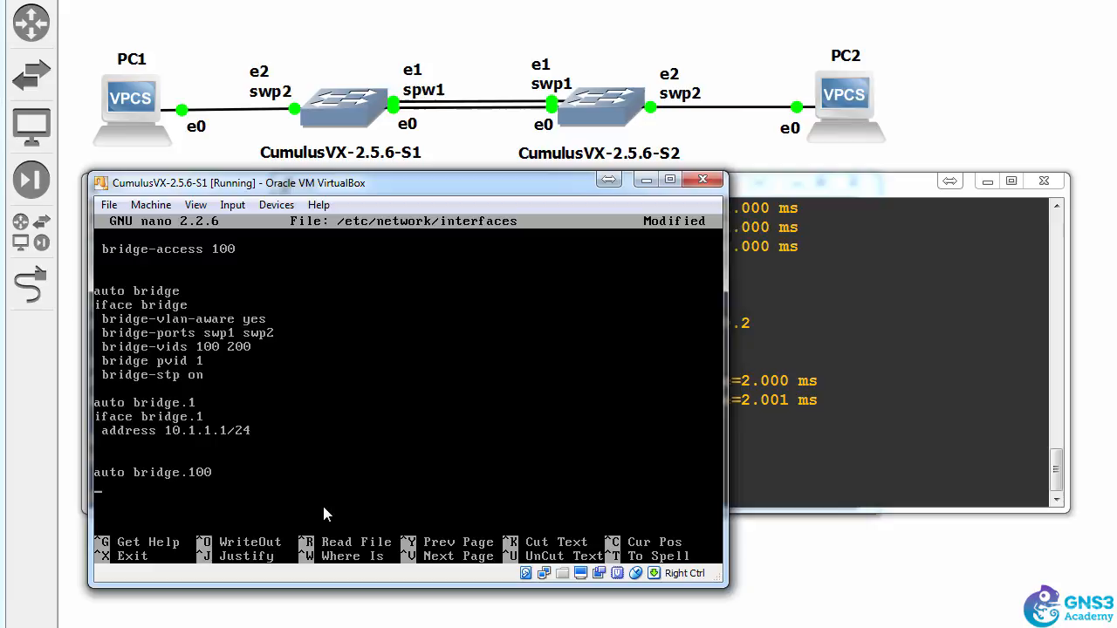
type("iface bridge.100")
type("address")
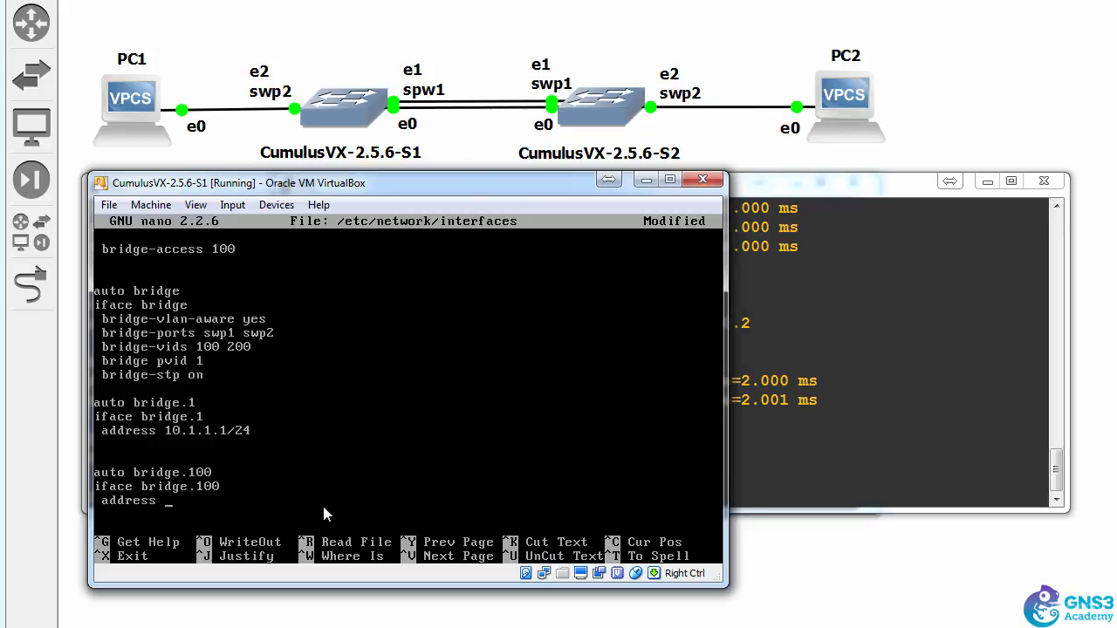
type("10.1.100.1/")
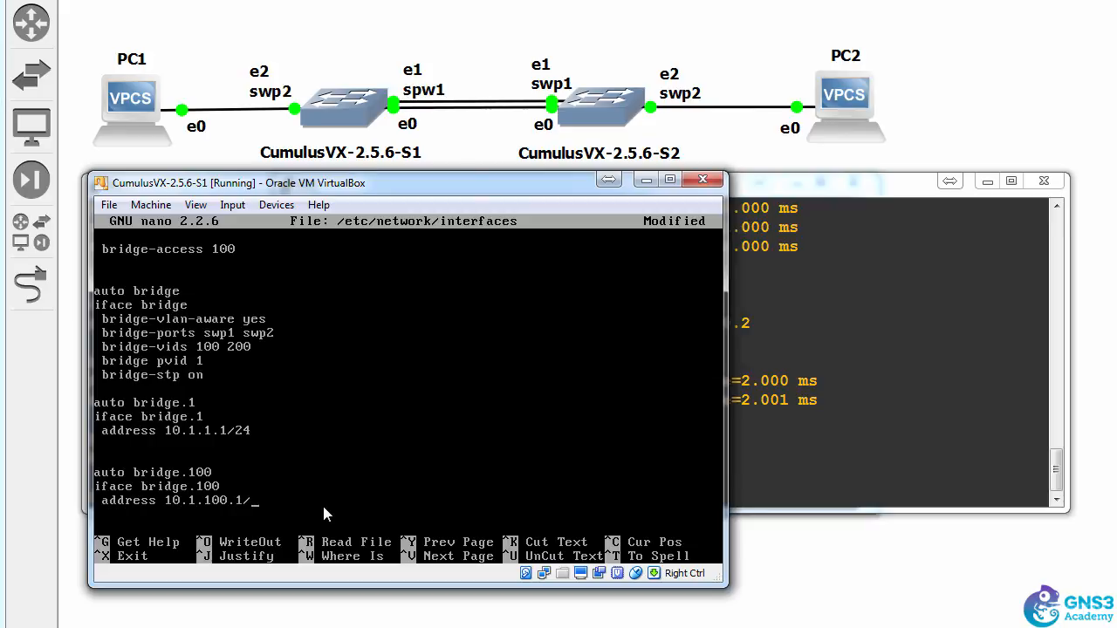
key("ctrl+o")
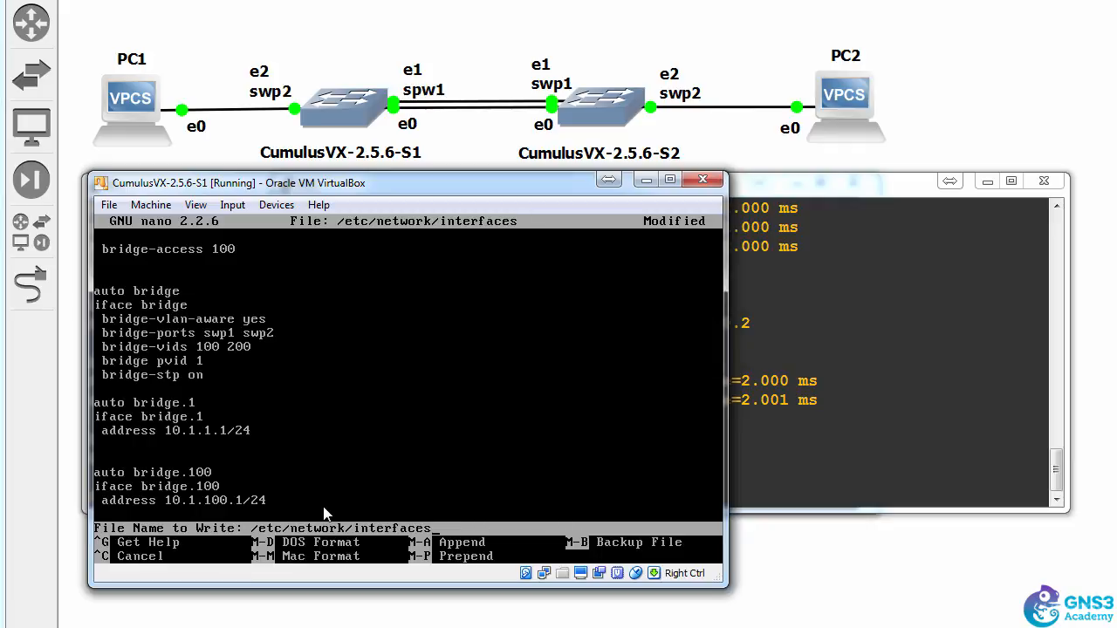
key("Enter")
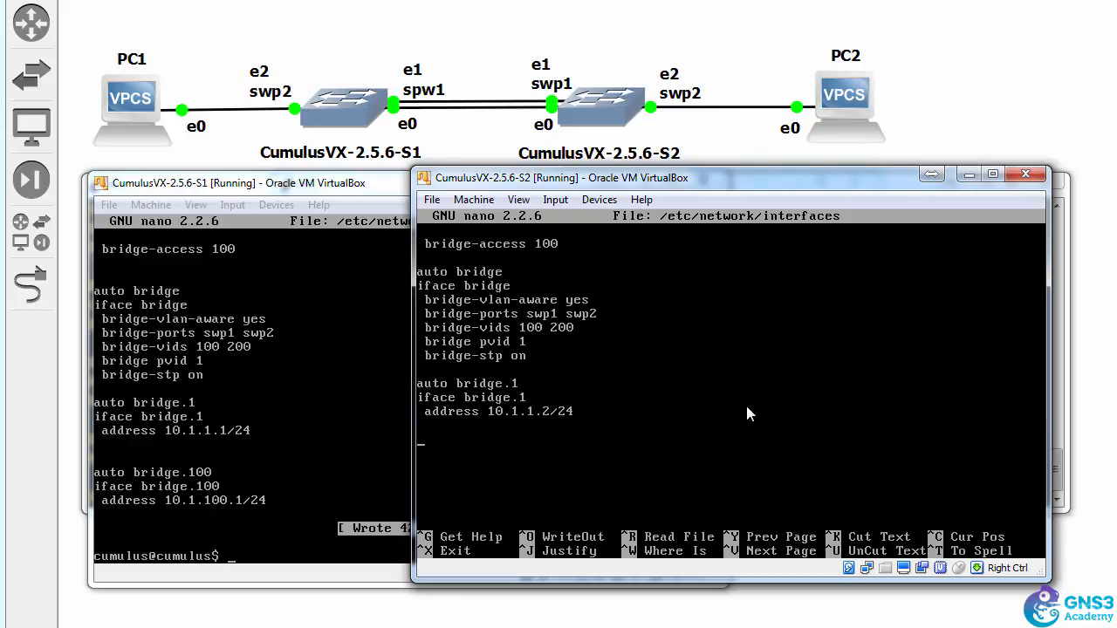
Define auto bridge.100 with address 10.1.100.2/24 in S2's interfaces file and save on exit
type("auto")
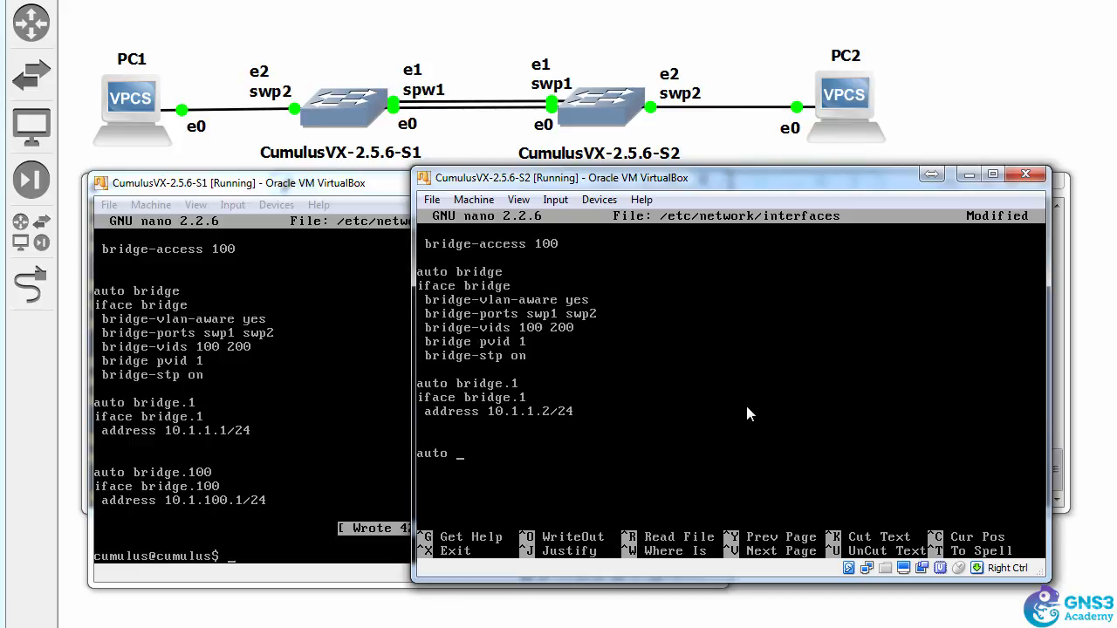
type("bridge.100")
left_click(730, 468)
type("iface")
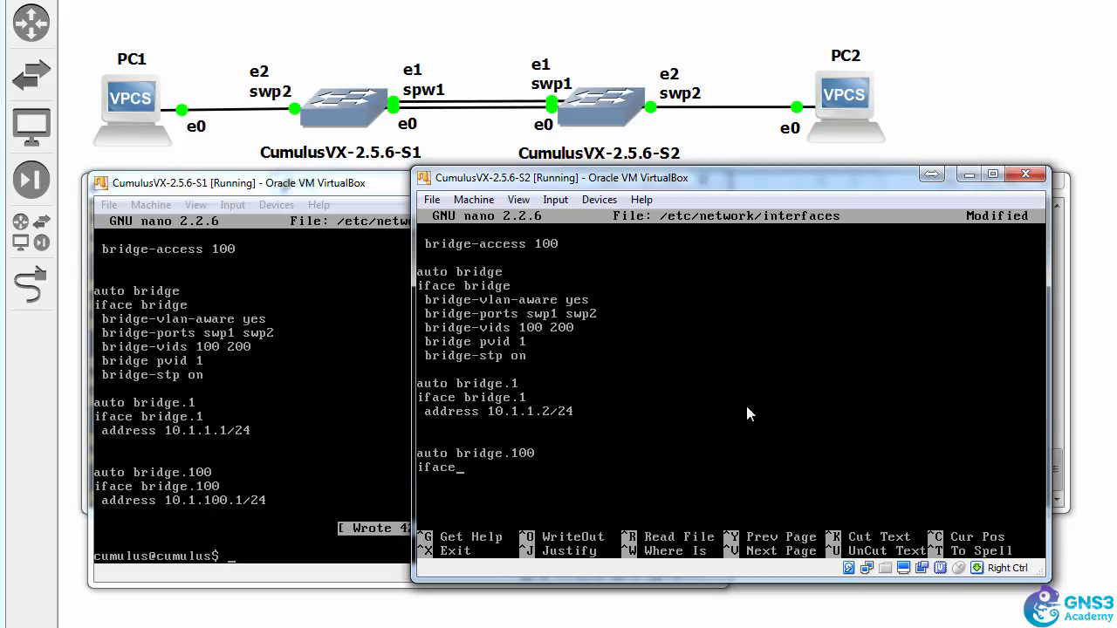
type("bri")
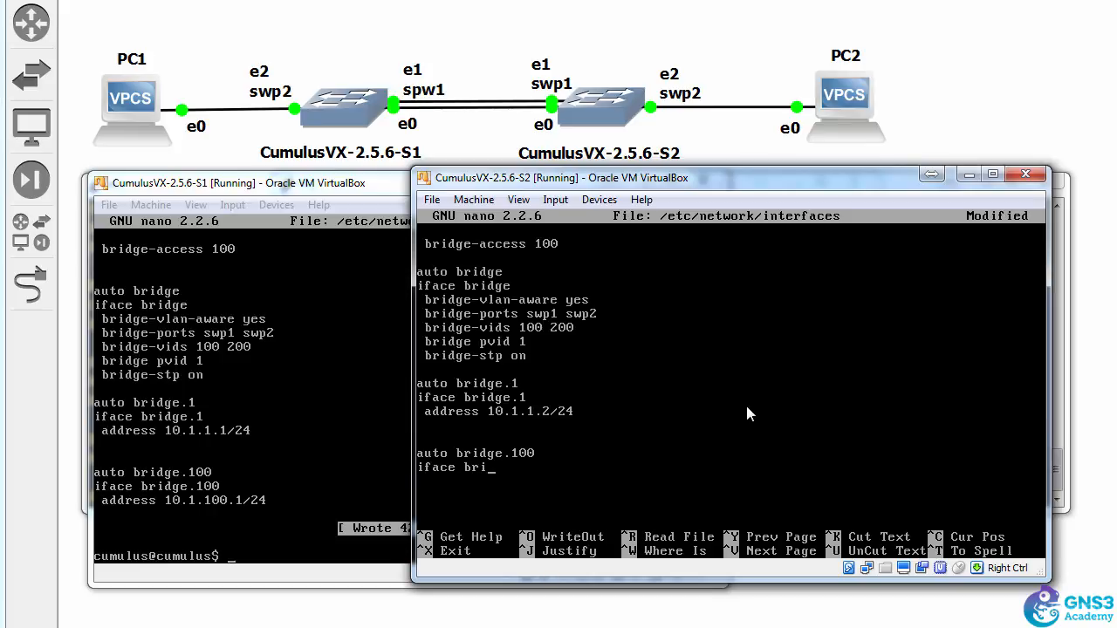
type("dge.100")
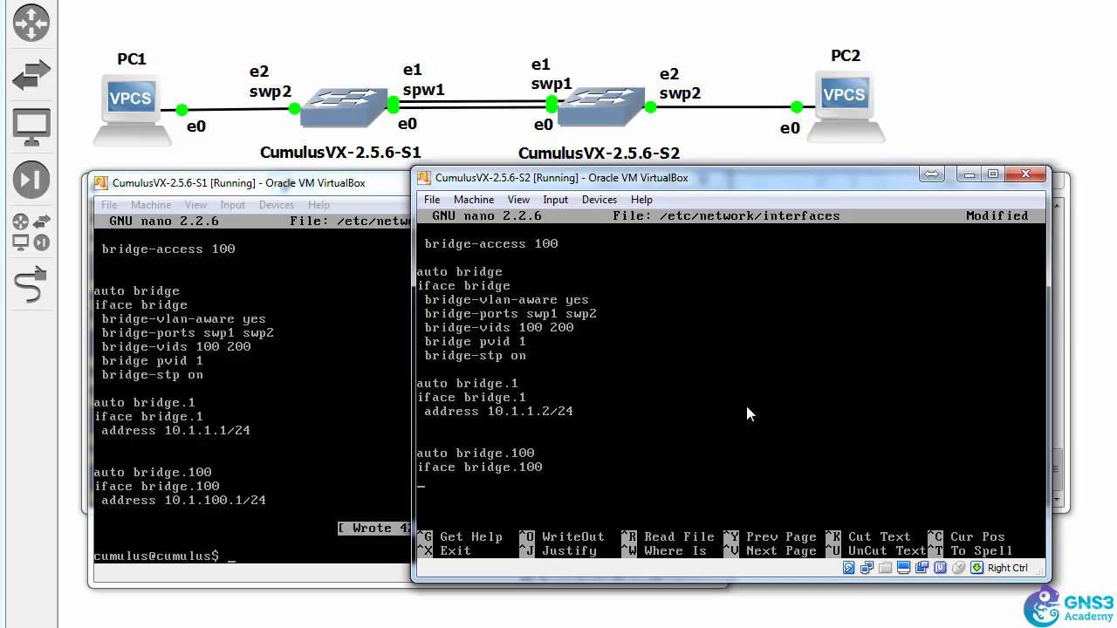
type("address")
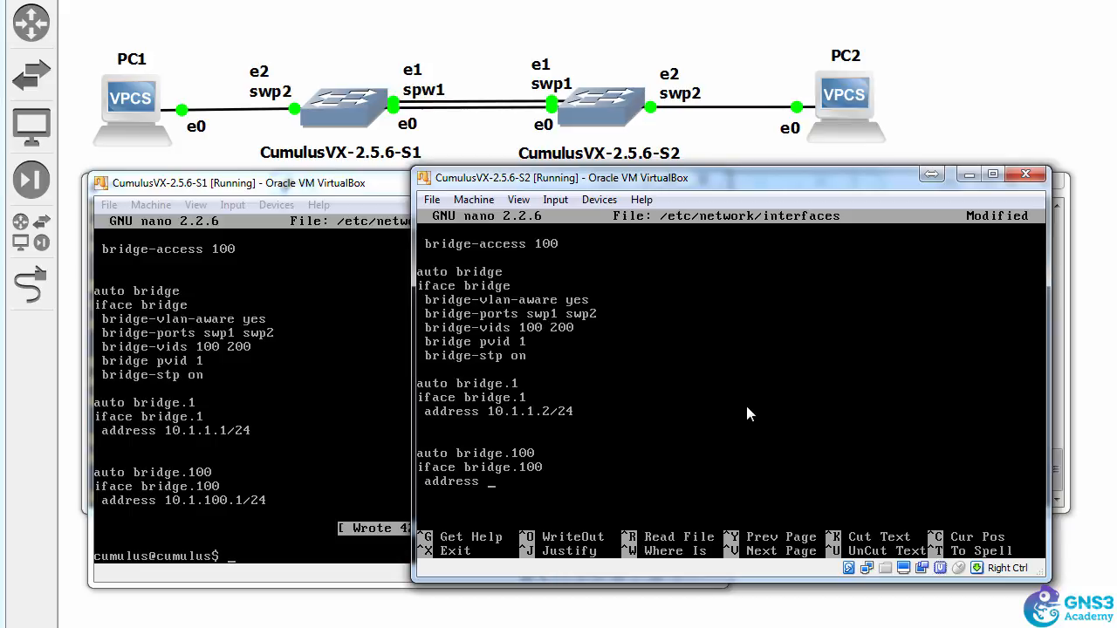
type("10.1.100.2/")
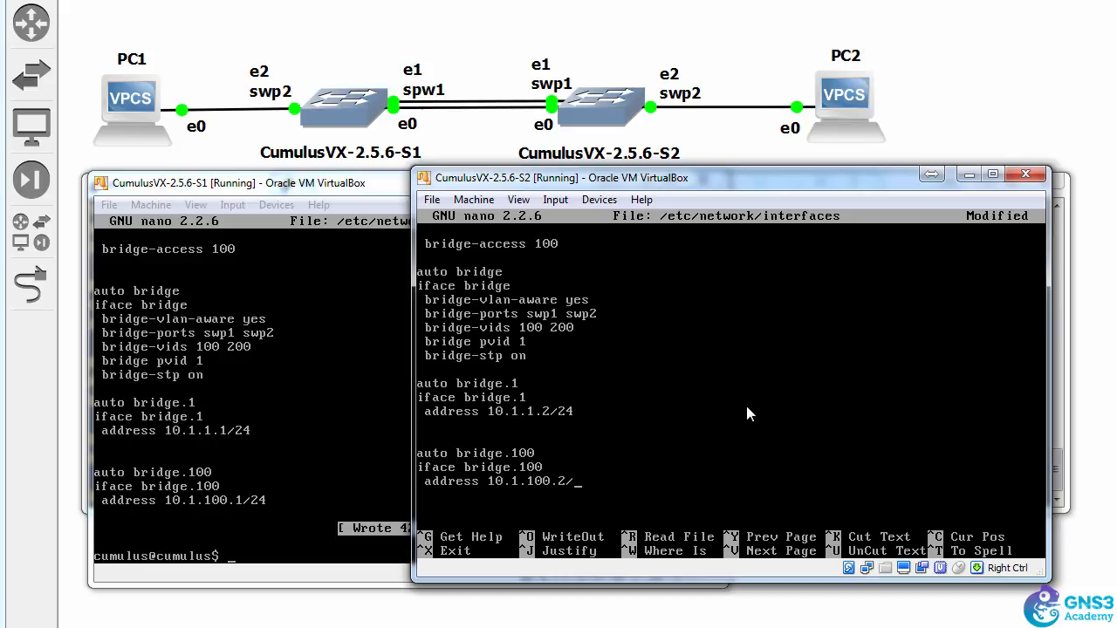
key("ctrl+x")
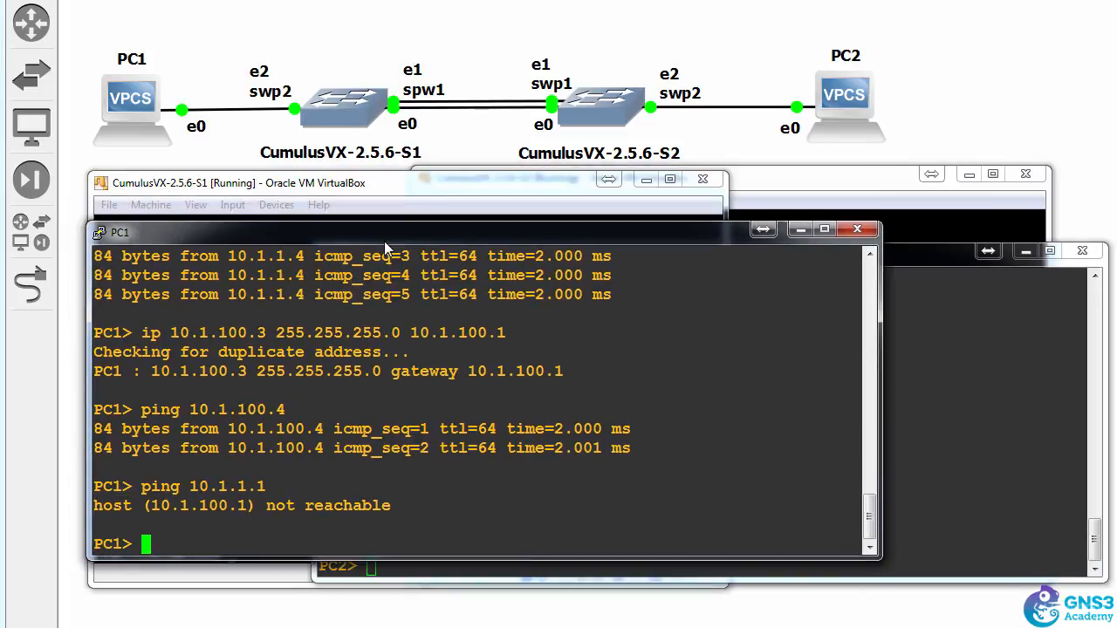
From PC1 ping 10.1.100.4, 10.1.100.2, 10.1.100.1 and 10.1.1.2 and get replies
type("ping 10.1.100.4")
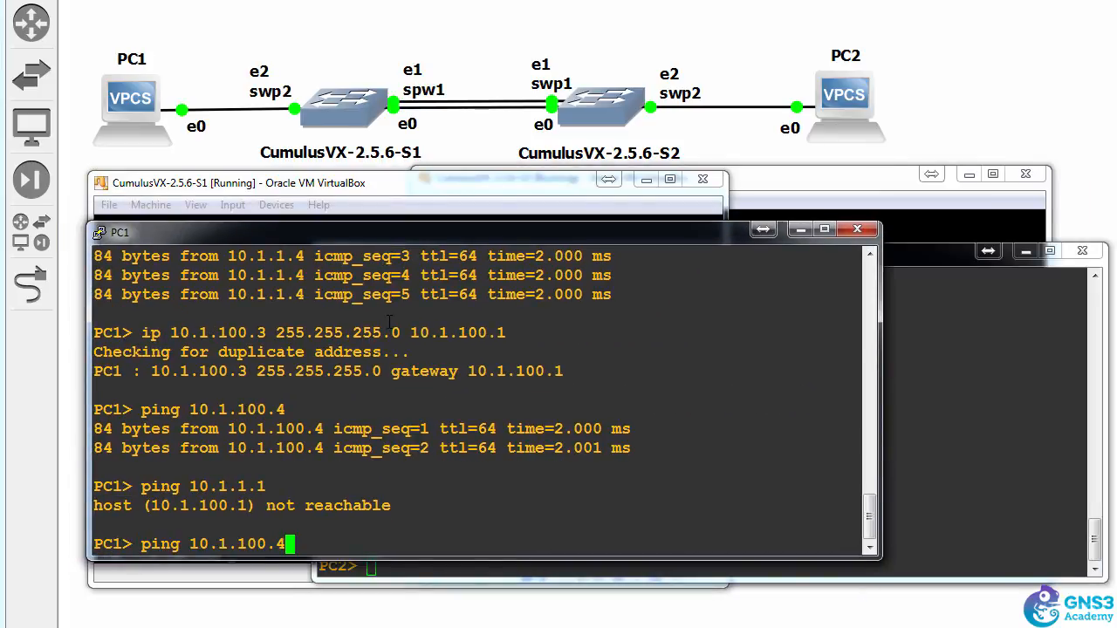
type("1")
key("Return")
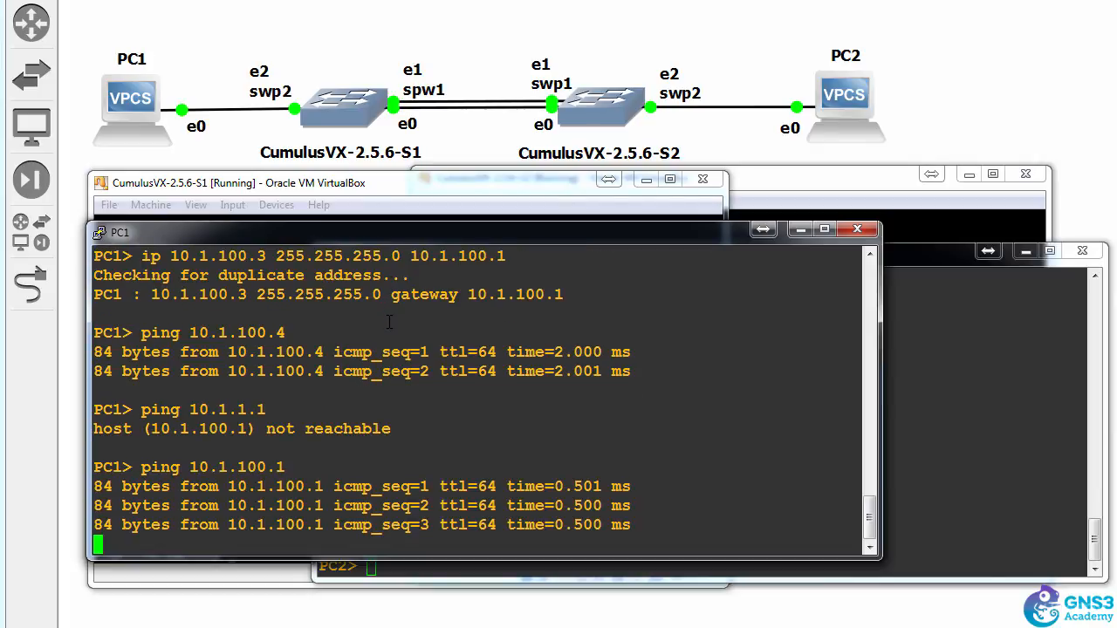
type("ping 10.1.100.2")
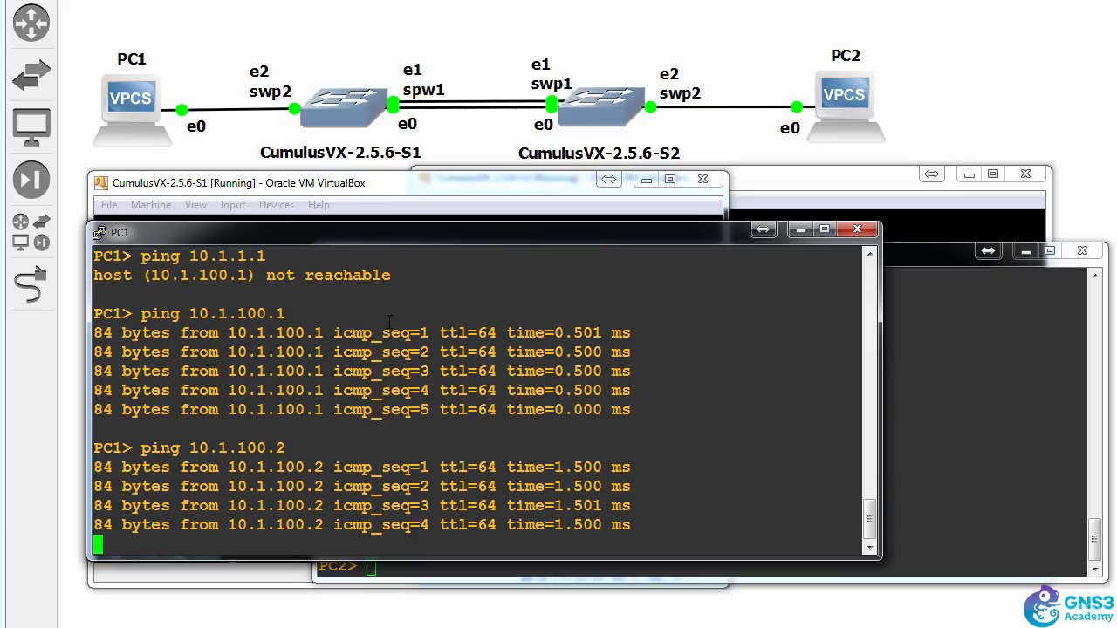
type("ping 10.1.100.")
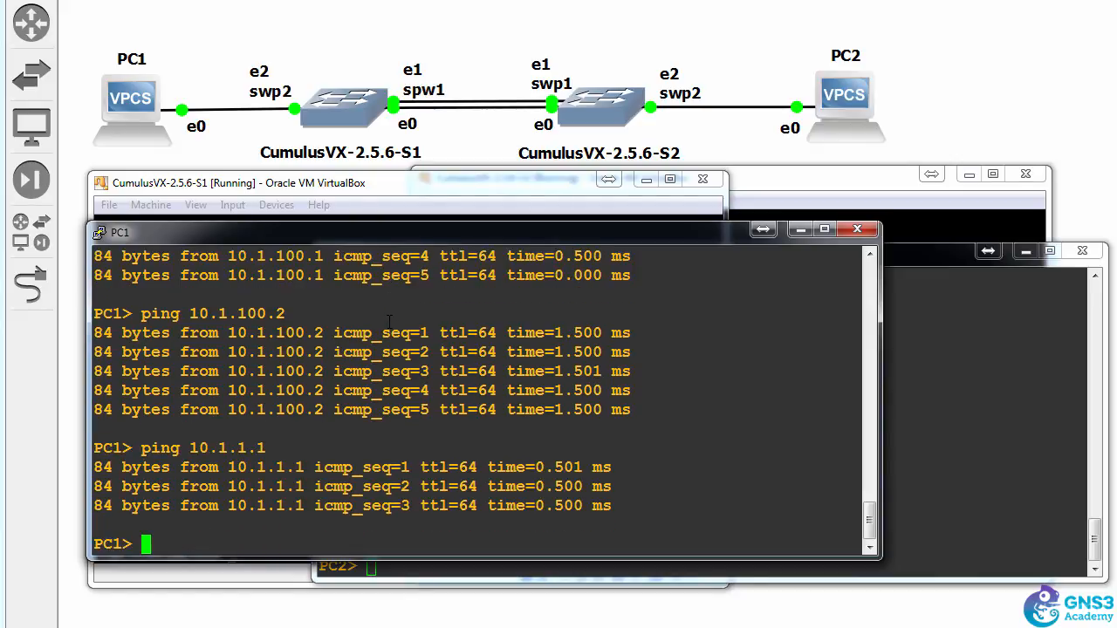
type("ping 10.1.1.2")
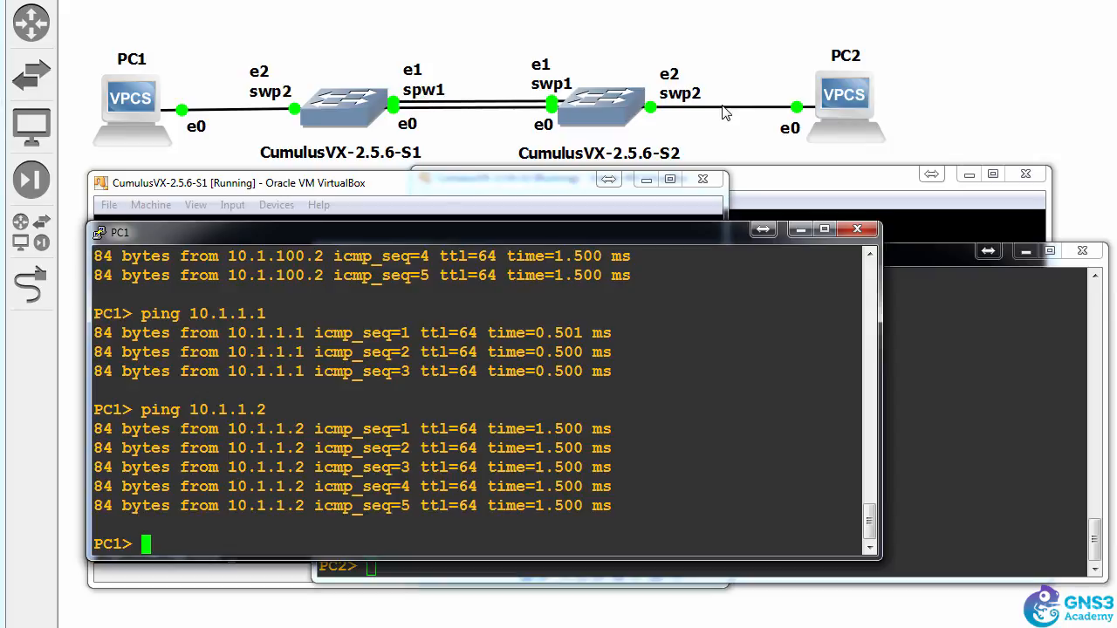
mouse_move(339, 116)
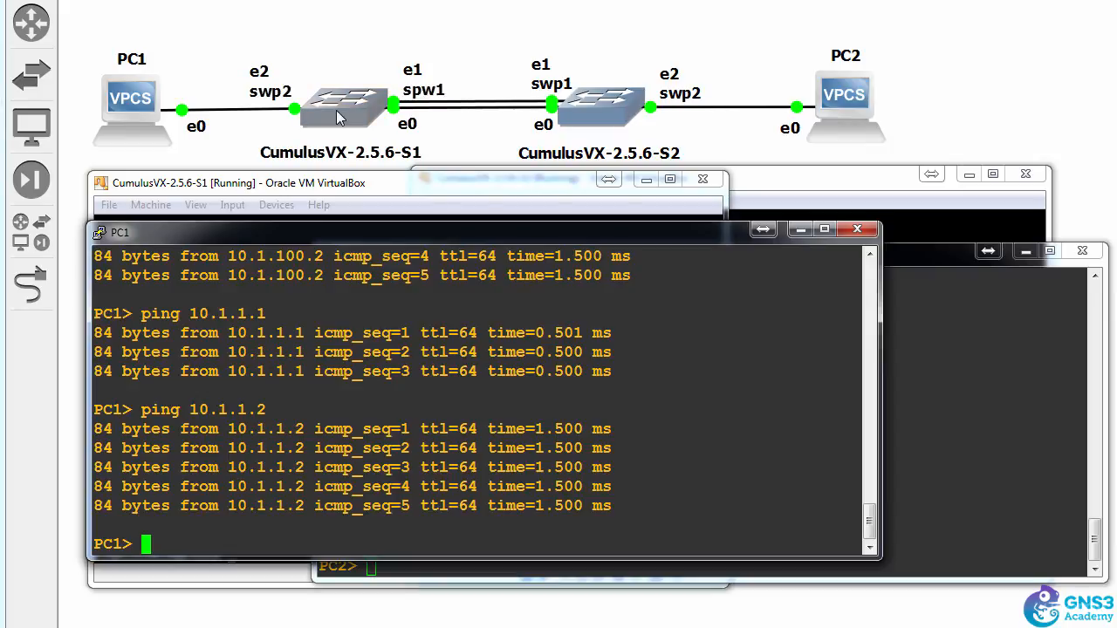
mouse_move(608, 108)
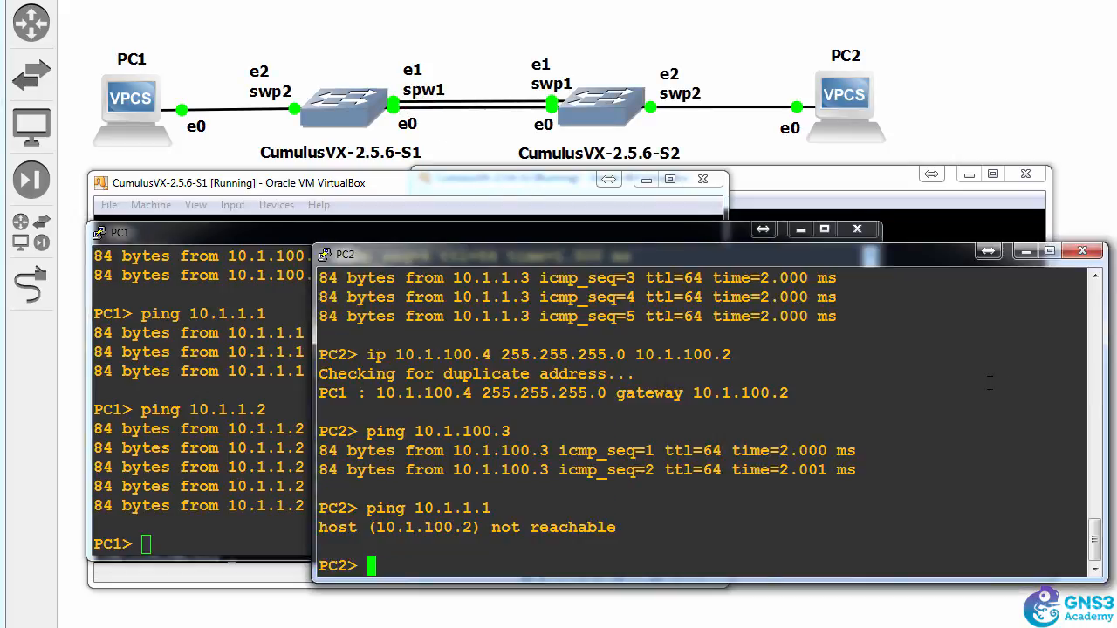
From PC2's console, ping the switch VLAN 1 address 10.1.1.1 again
type("ping 10.1.1.1")
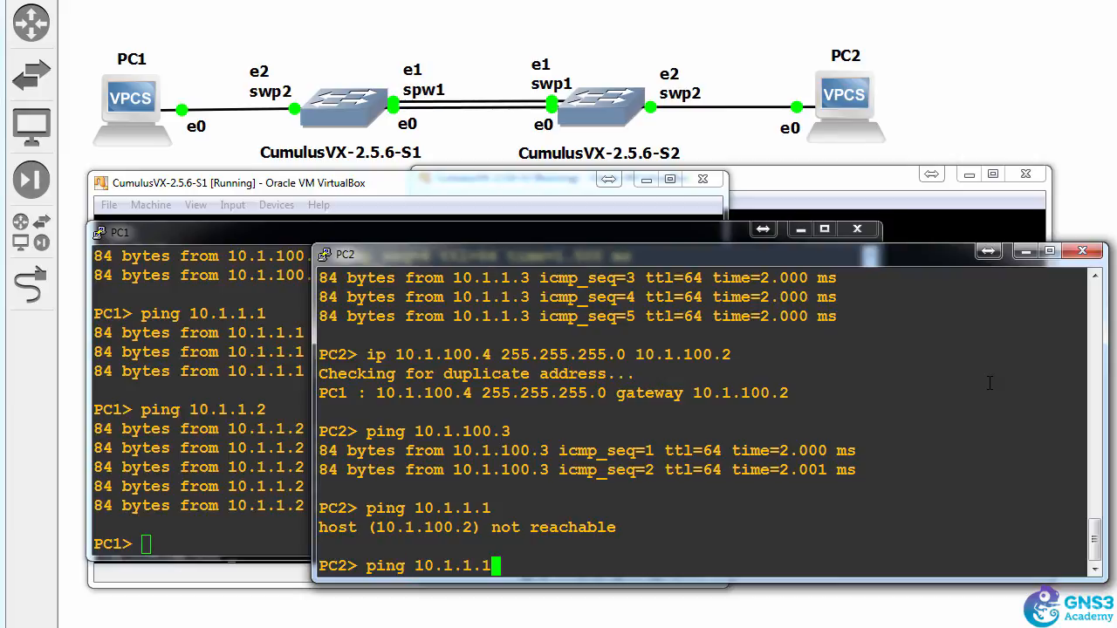
mouse_move(549, 521)
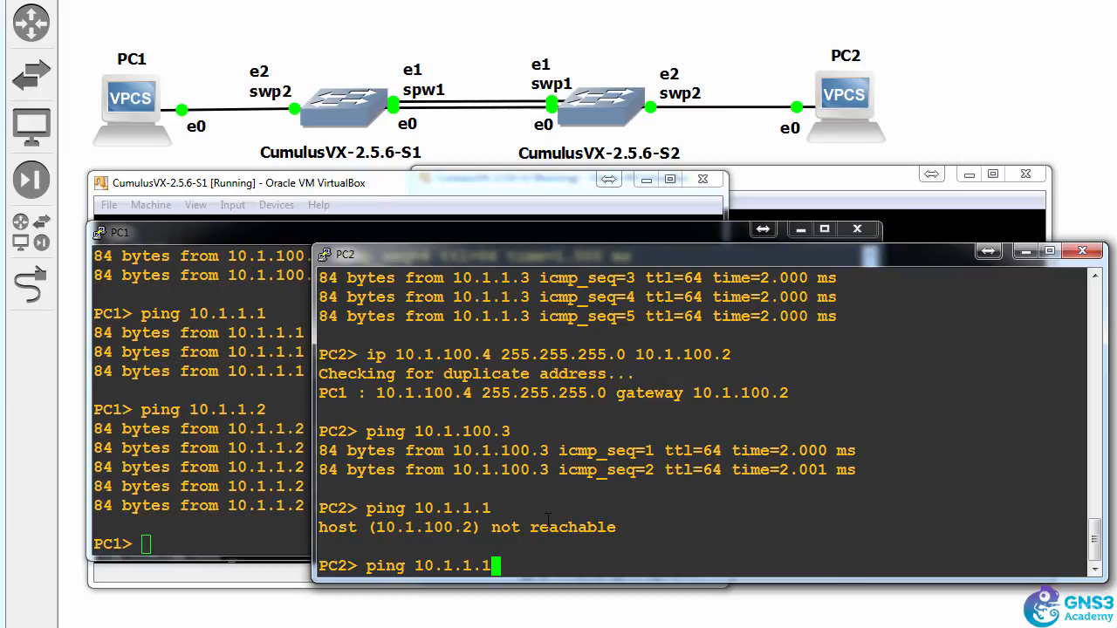